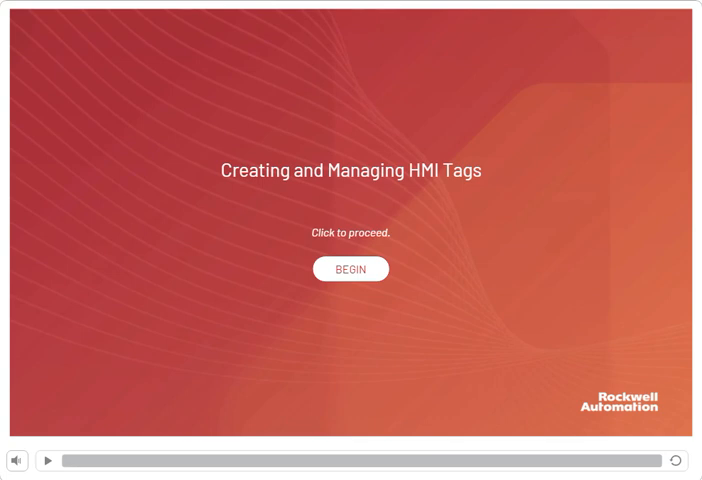
Begin the 'Creating and Managing HMI Tags' lesson and let the Tag Overview narration play.
{"action": "left_click", "coordinate": [350, 269]}
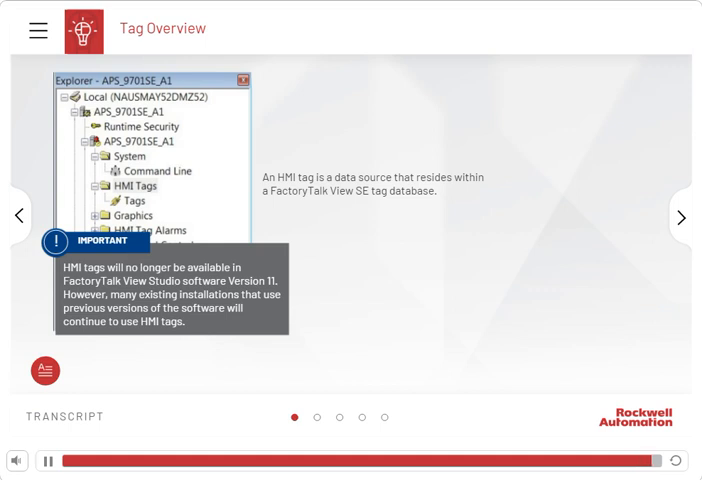
Advance to the Tag Editor Overview slide, then pause its narration.
{"action": "left_click", "coordinate": [48, 461]}
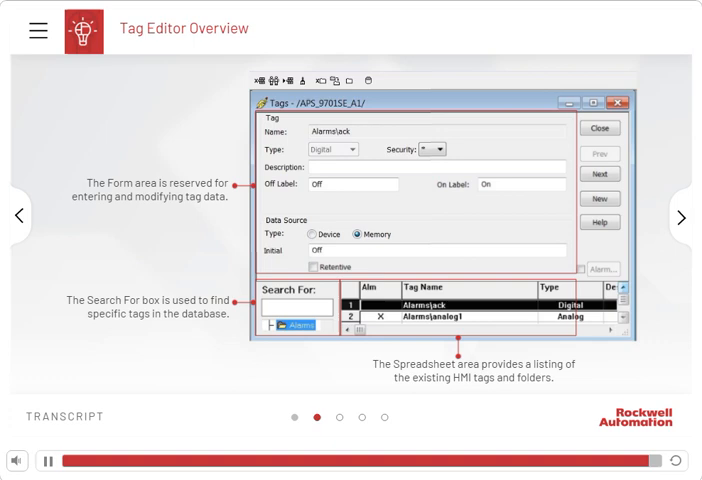
{"action": "left_click", "coordinate": [48, 460]}
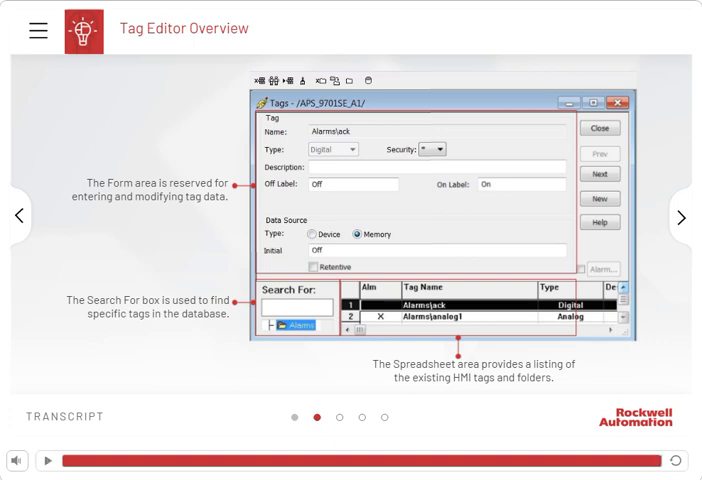